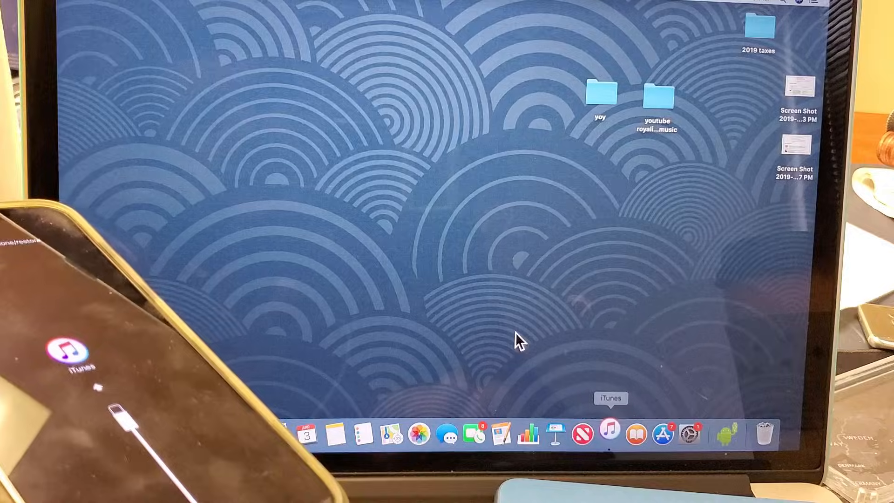
- Launch iTunes from the Dock so it detects the iPhone and offers update or restore
{"action": "left_click", "coordinate": [609, 434]}
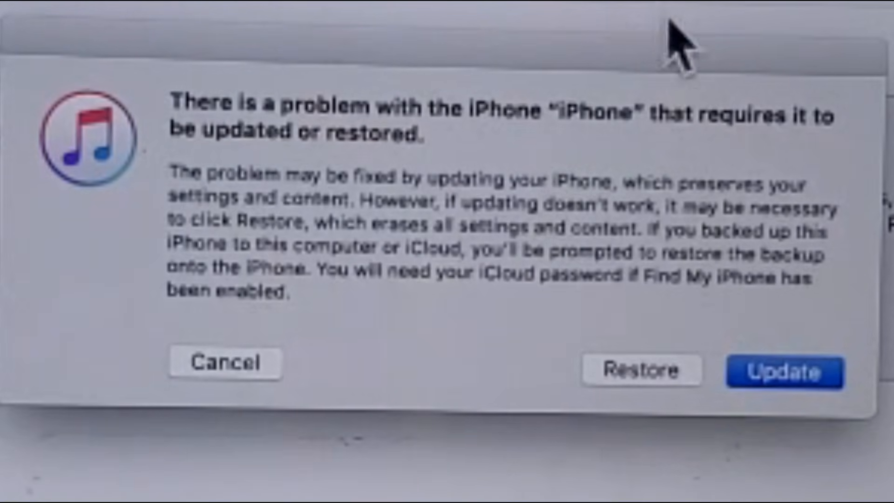
- Choose Restore instead of Update in the iPhone problem dialog
{"action": "left_click", "coordinate": [641, 370]}
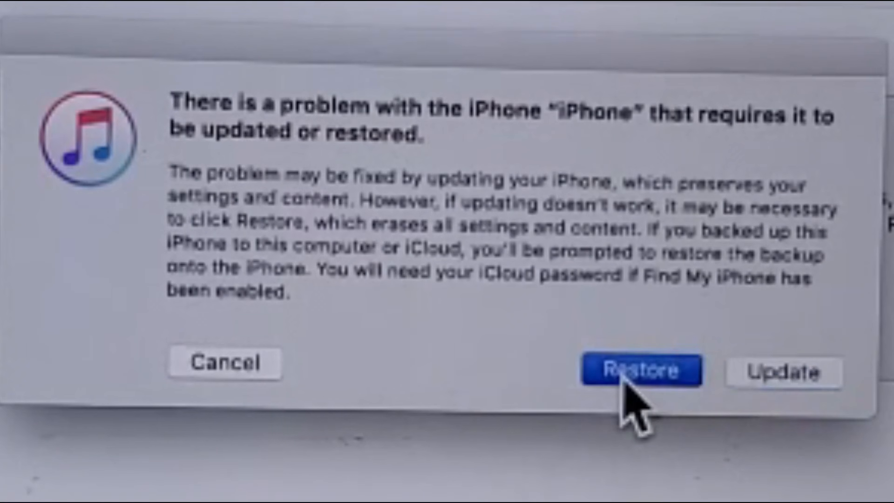
{"action": "left_click", "coordinate": [641, 370]}
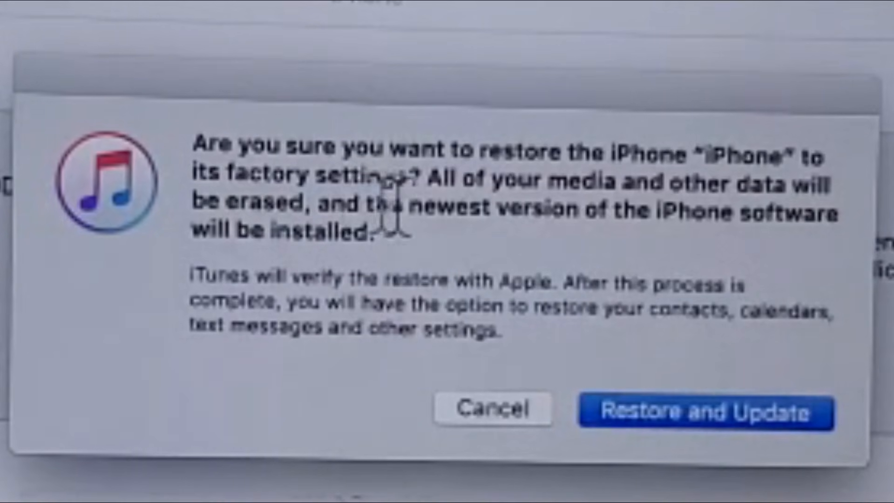
{"action": "mouse_move", "coordinate": [416, 216]}
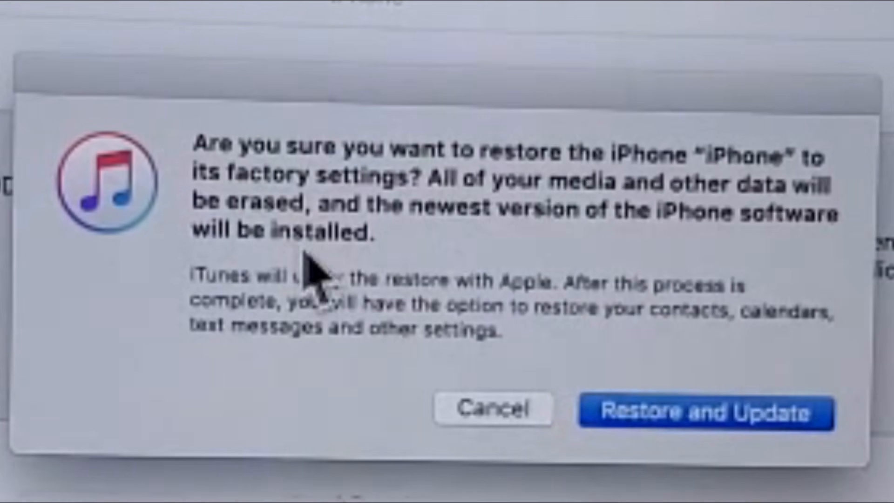
{"action": "mouse_move", "coordinate": [736, 444]}
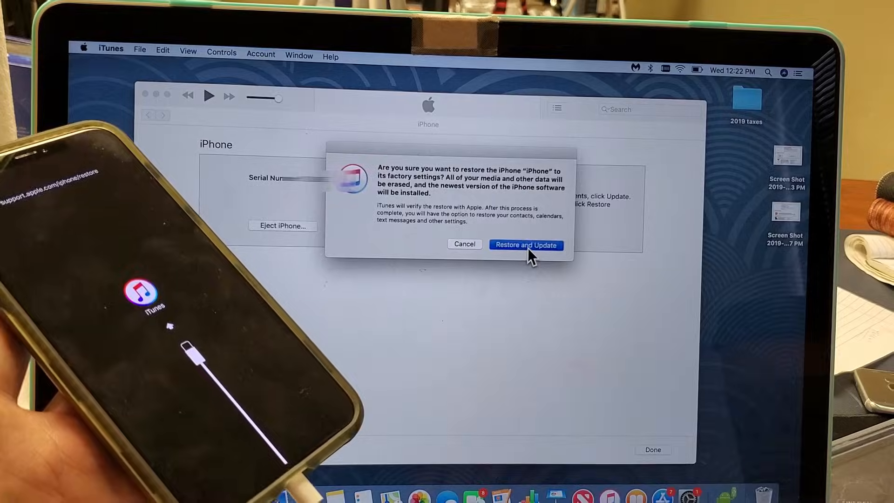
- Confirm Restore and Update to reset the iPhone to factory settings with the newest software
{"action": "left_click", "coordinate": [526, 245]}
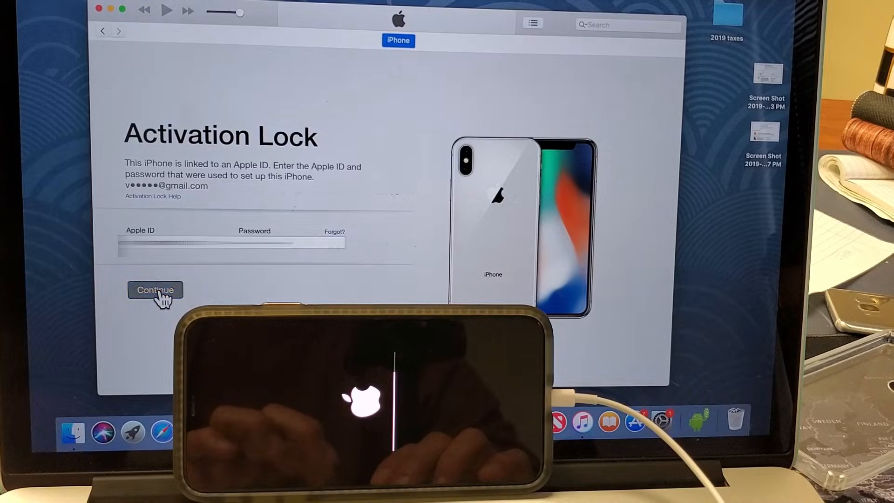
- Submit the Apple ID to clear Activation Lock, then pick Set up as new iPhone
{"action": "left_click", "coordinate": [154, 290]}
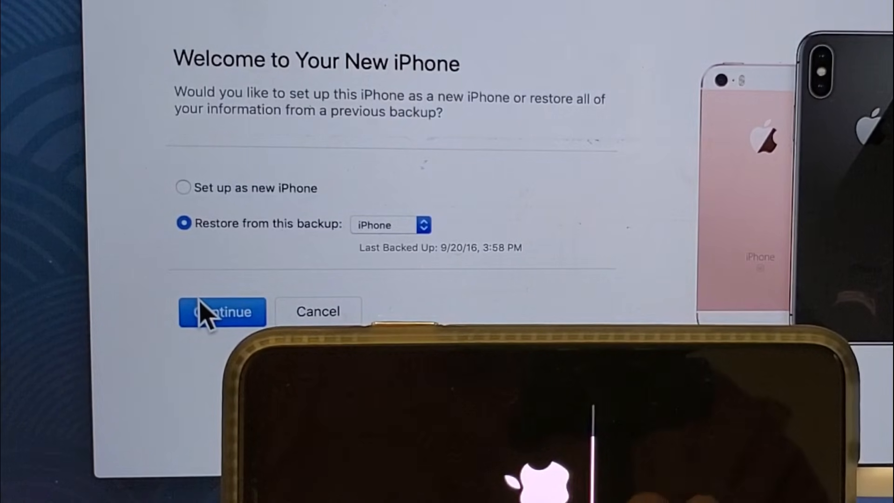
{"action": "mouse_move", "coordinate": [317, 135]}
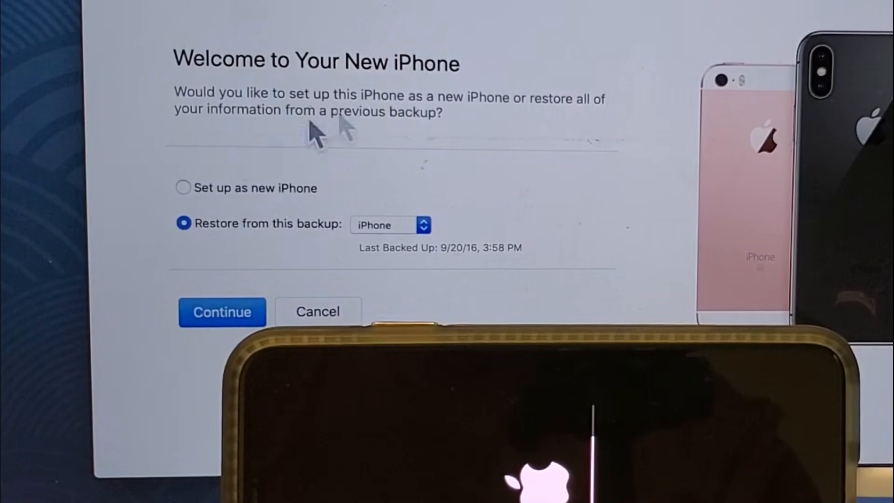
{"action": "mouse_move", "coordinate": [379, 137]}
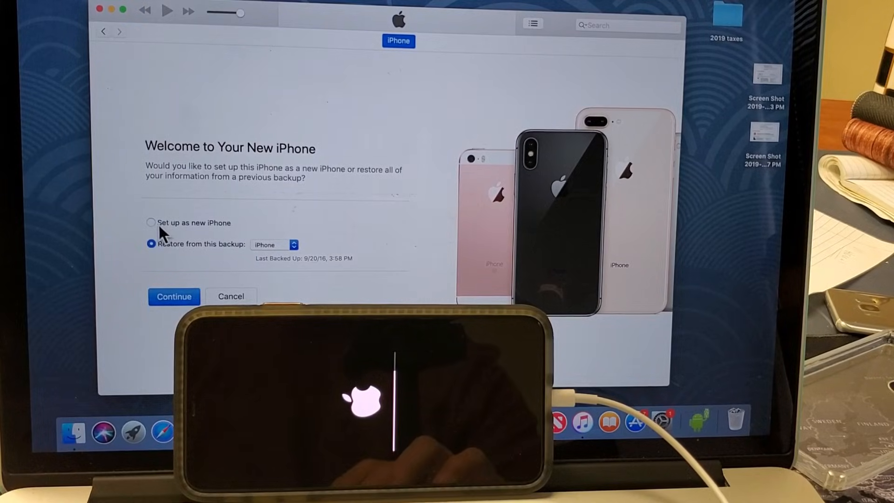
{"action": "left_click", "coordinate": [151, 222]}
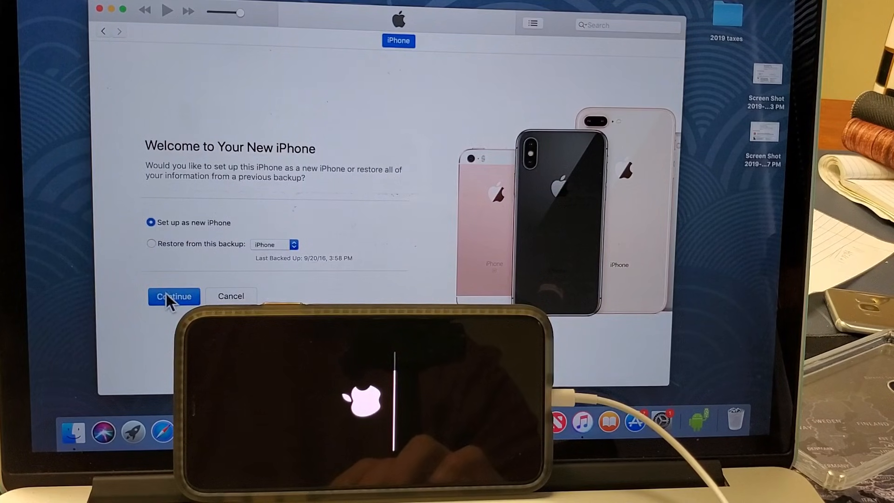
- Continue the new-iPhone setup and pass Get Started to reach the iPhone XS Max summary
{"action": "left_click", "coordinate": [173, 296]}
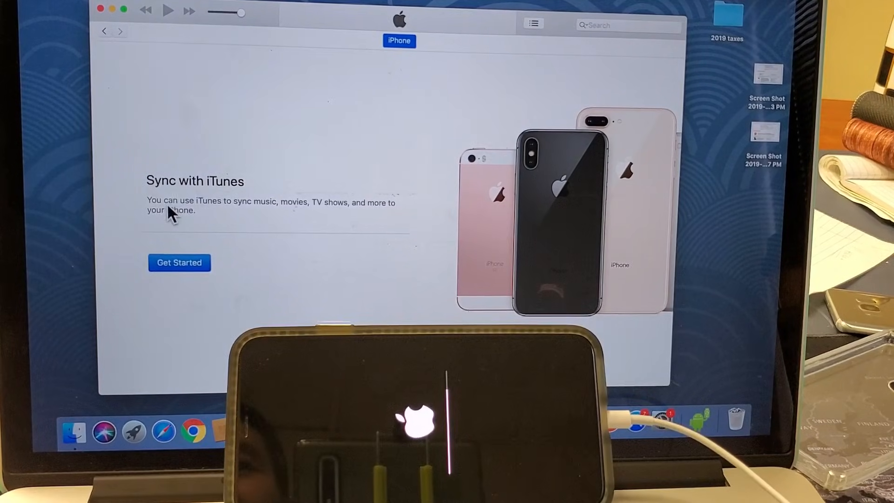
{"action": "left_click", "coordinate": [179, 263]}
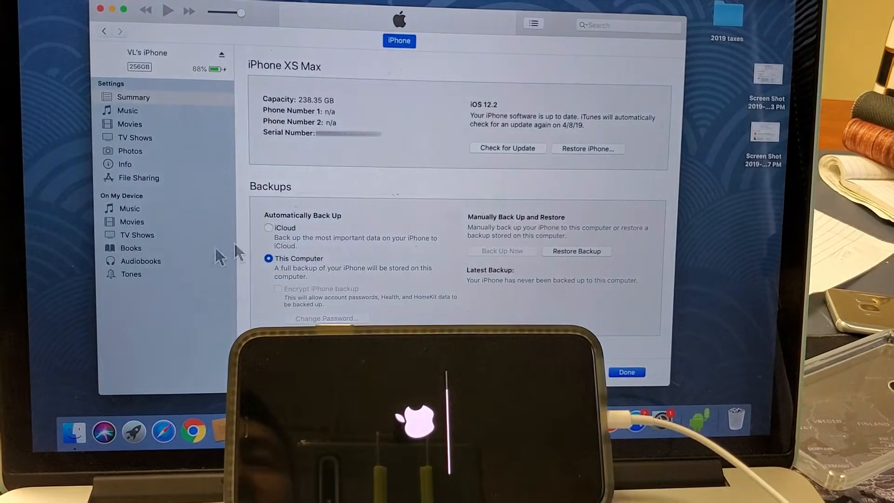